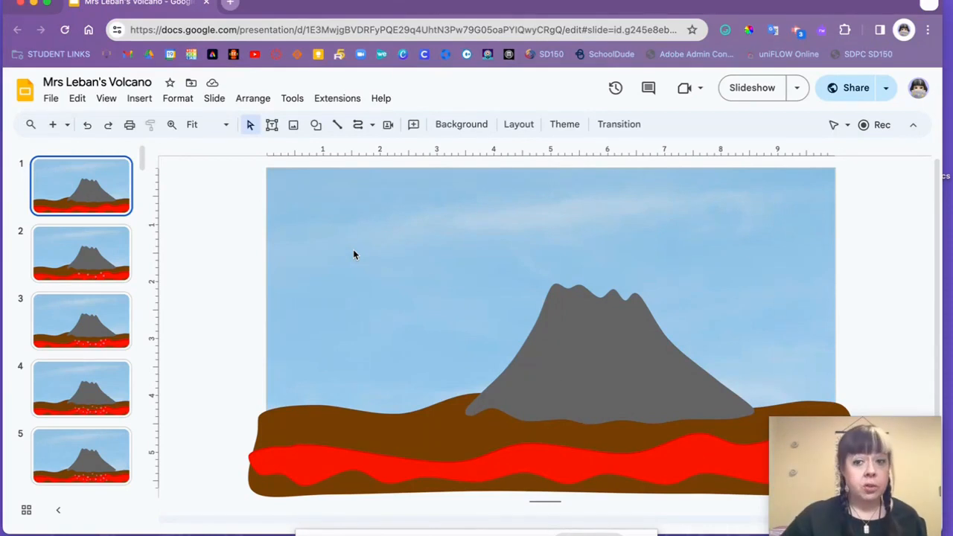
{"action": "mouse_move", "coordinate": [715, 66]}
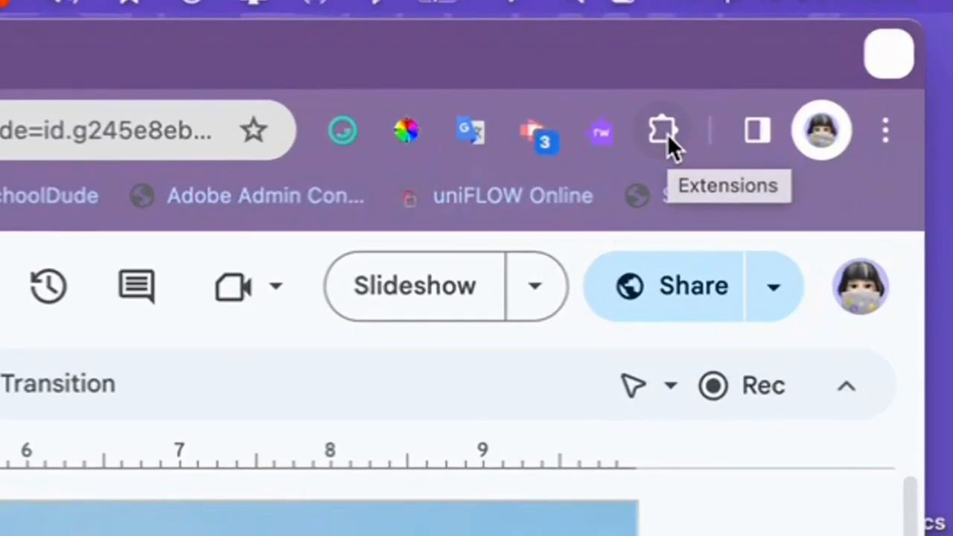
Step: Launch WeVideo Screen & Webcam Recorder from Chrome's Extensions list over the volcano deck
{"action": "left_click", "coordinate": [662, 131]}
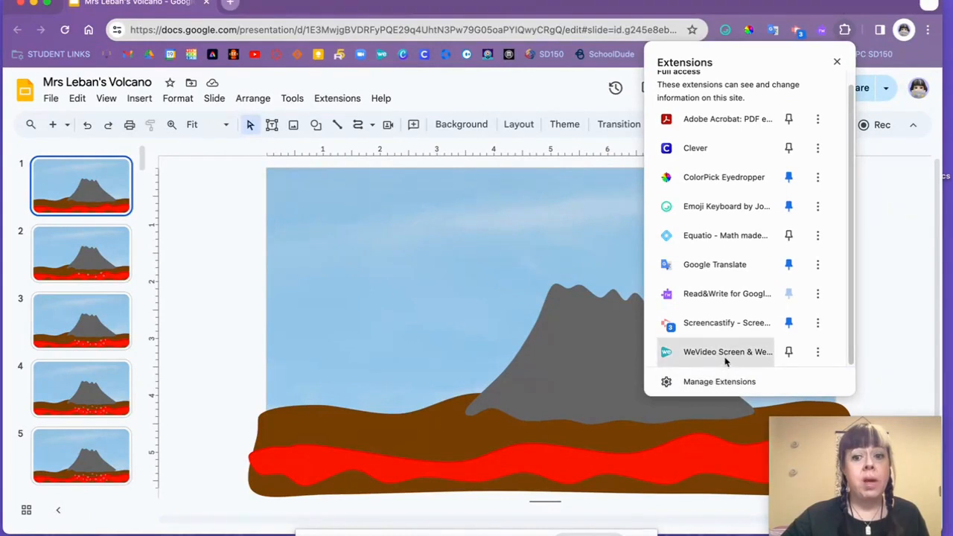
{"action": "mouse_move", "coordinate": [728, 352]}
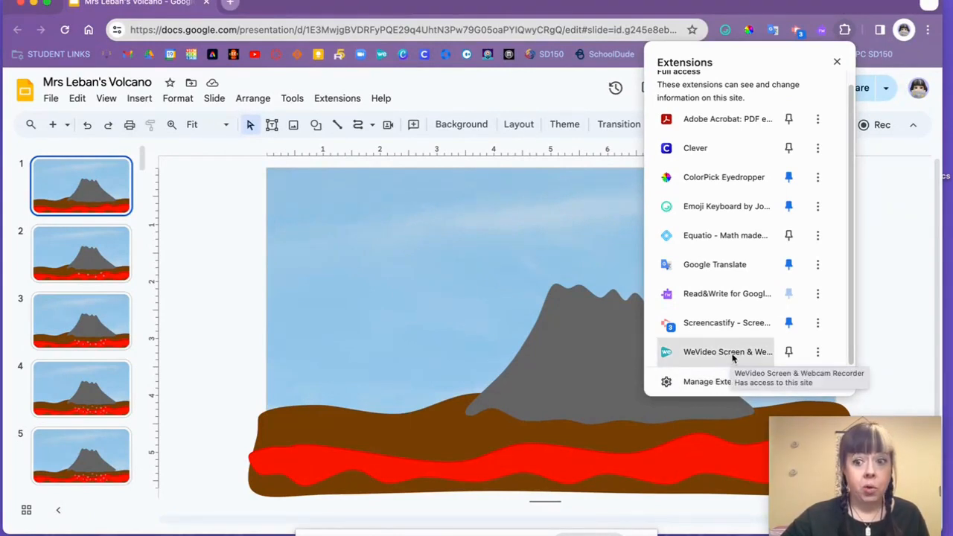
{"action": "left_click", "coordinate": [727, 351]}
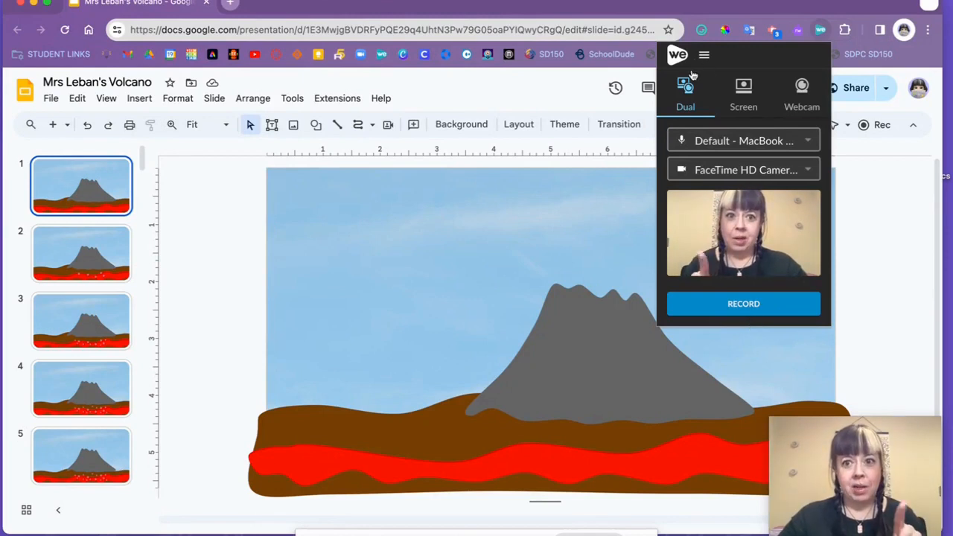
Step: Start a recording and choose to log in with an existing WeVideo account
{"action": "left_click", "coordinate": [743, 302]}
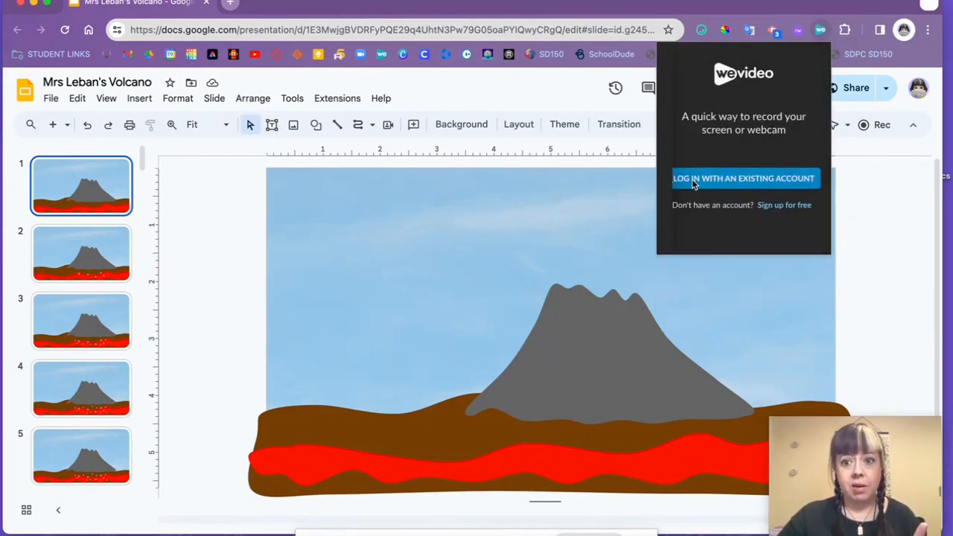
{"action": "mouse_move", "coordinate": [908, 228]}
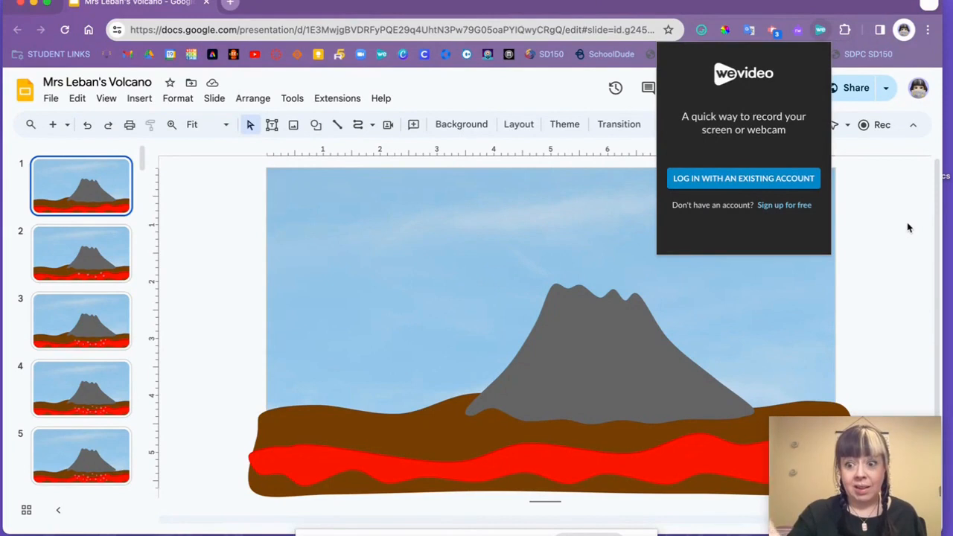
{"action": "mouse_move", "coordinate": [812, 158]}
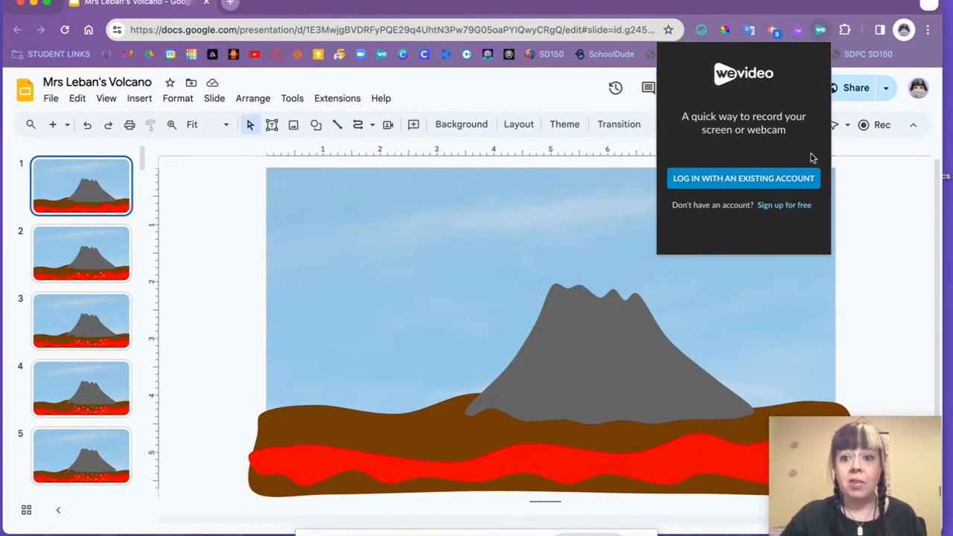
{"action": "left_click", "coordinate": [743, 178]}
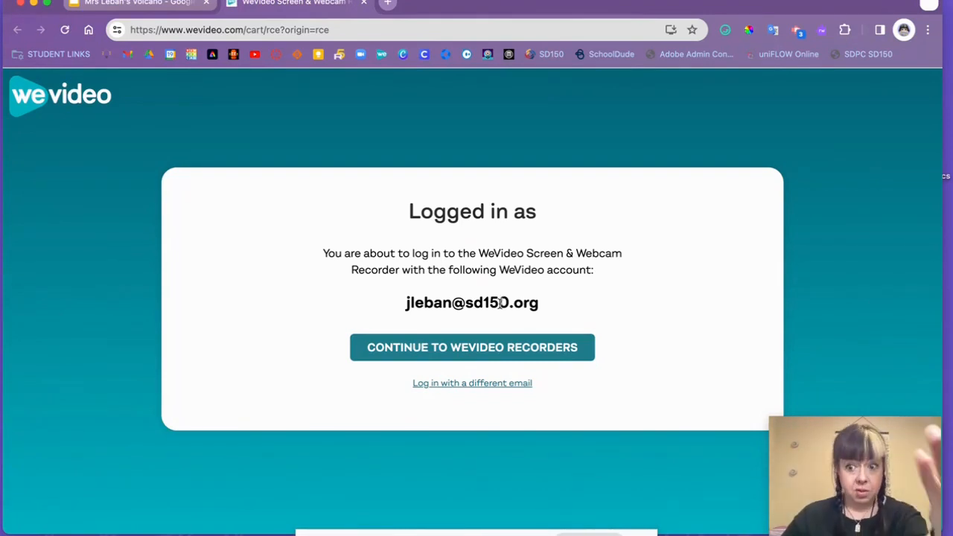
{"action": "mouse_move", "coordinate": [472, 348]}
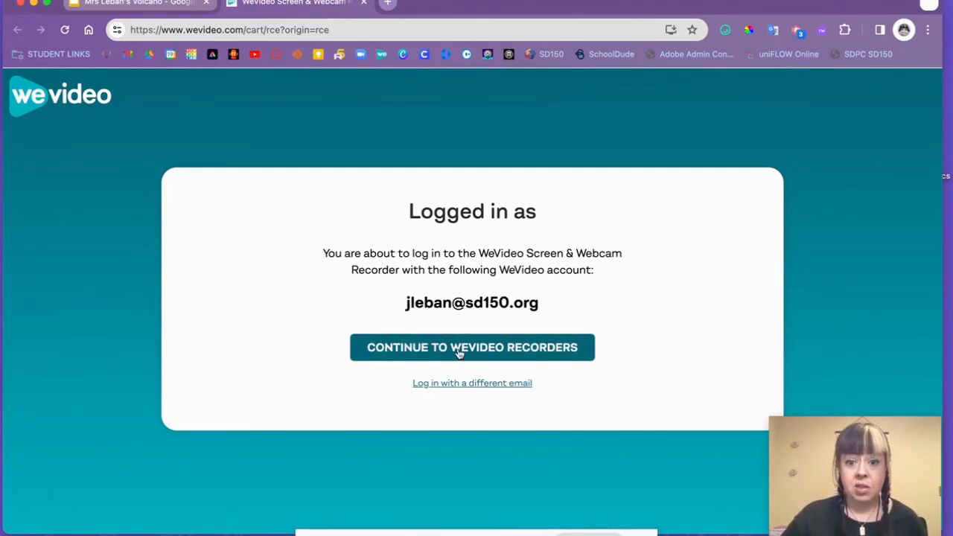
Step: Continue to WeVideo Recorders, then return to the Google Slides volcano tab
{"action": "left_click", "coordinate": [471, 347]}
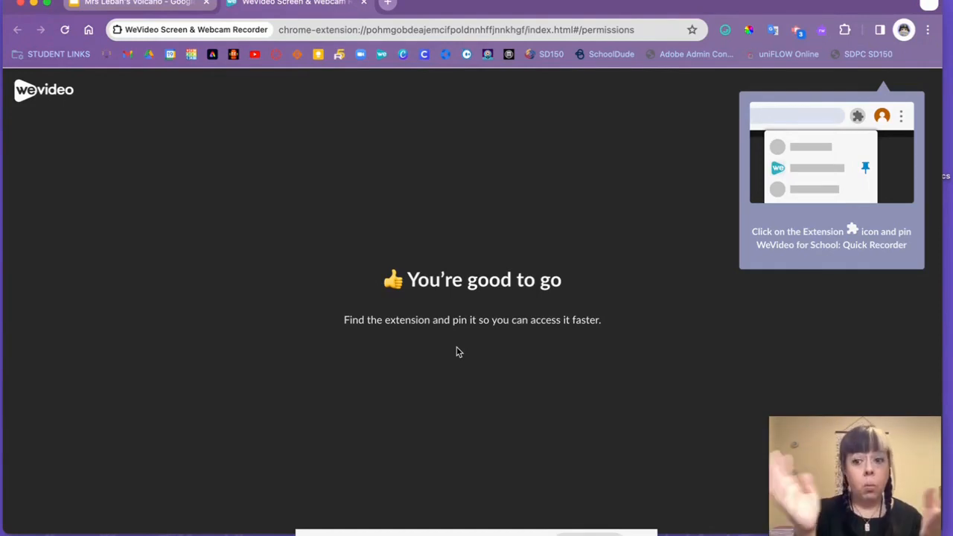
{"action": "mouse_move", "coordinate": [446, 73]}
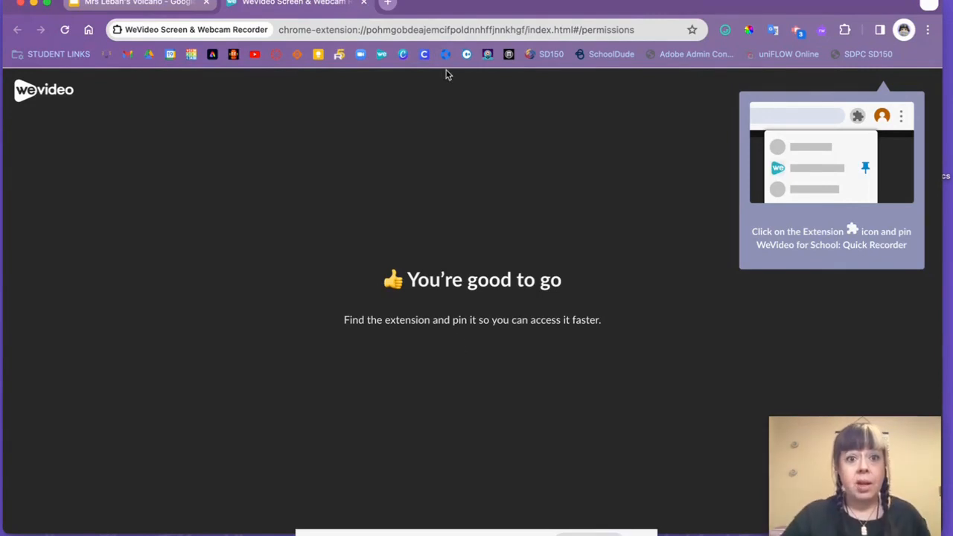
{"action": "left_click", "coordinate": [364, 3]}
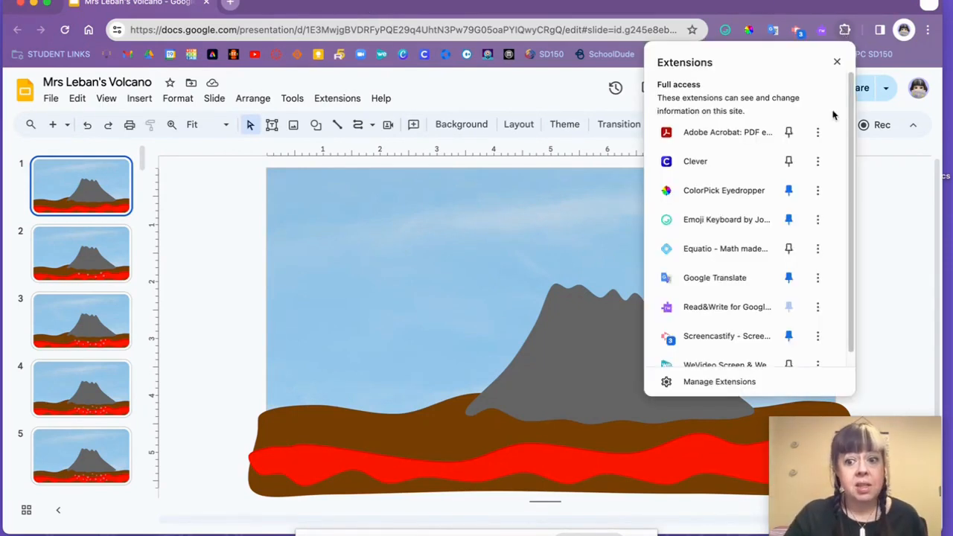
Step: Reopen the WeVideo recorder and switch it to Screen-only recording
{"action": "left_click", "coordinate": [724, 364]}
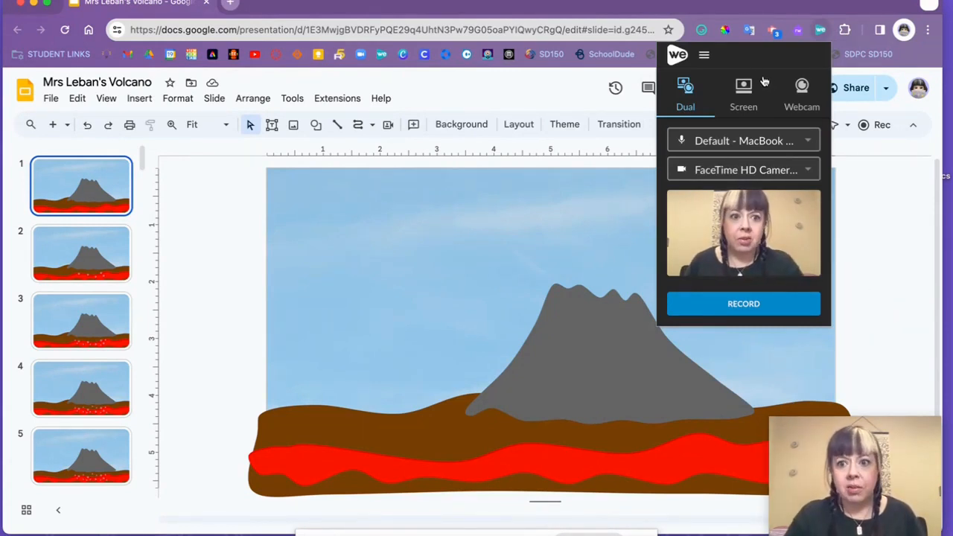
{"action": "left_click", "coordinate": [742, 93]}
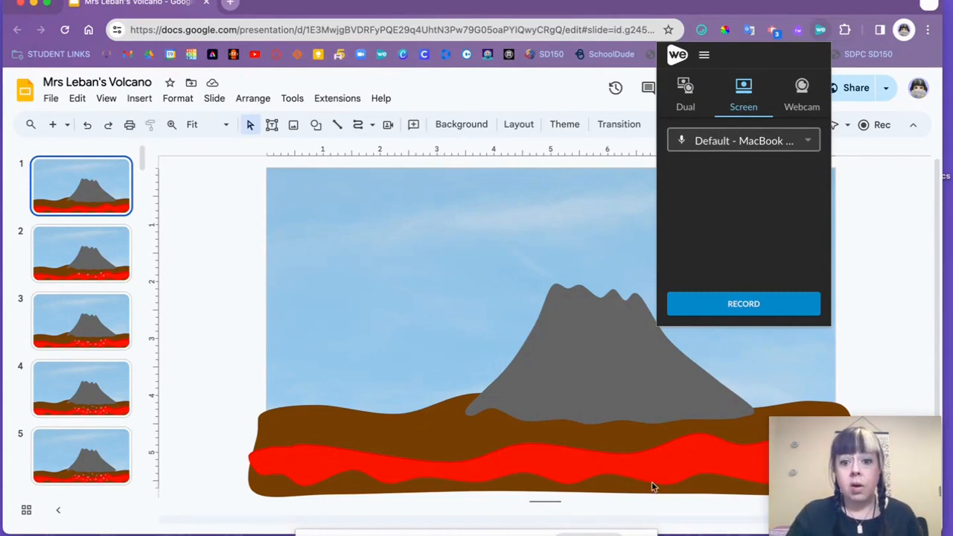
{"action": "mouse_move", "coordinate": [476, 180]}
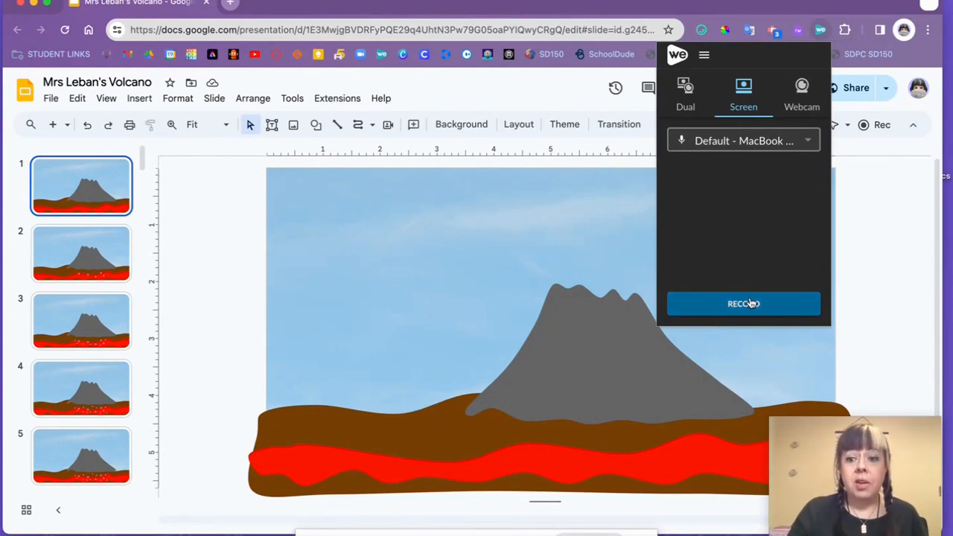
Step: Start recording by sharing the entire Screen 1 with WeVideo
{"action": "left_click", "coordinate": [743, 302]}
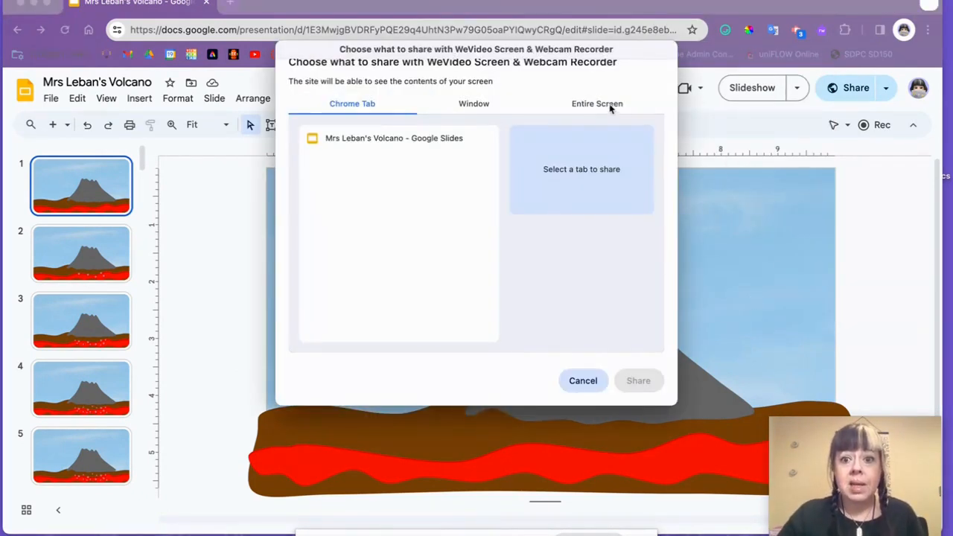
{"action": "left_click", "coordinate": [596, 104]}
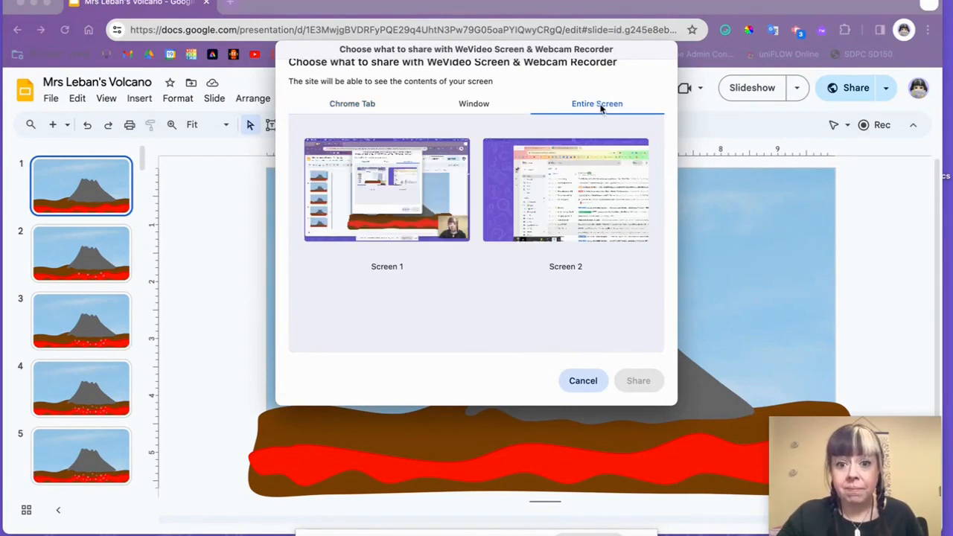
{"action": "left_click", "coordinate": [386, 190]}
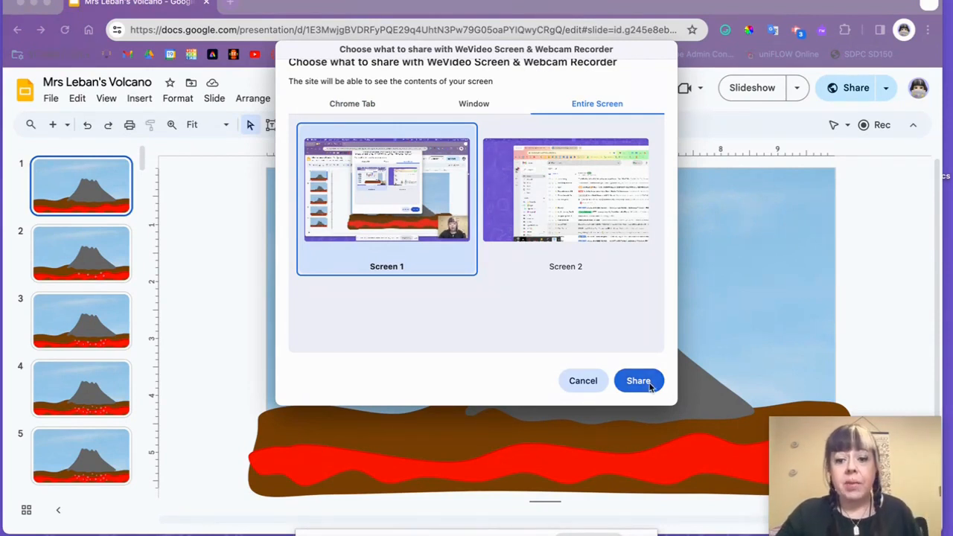
{"action": "left_click", "coordinate": [638, 381]}
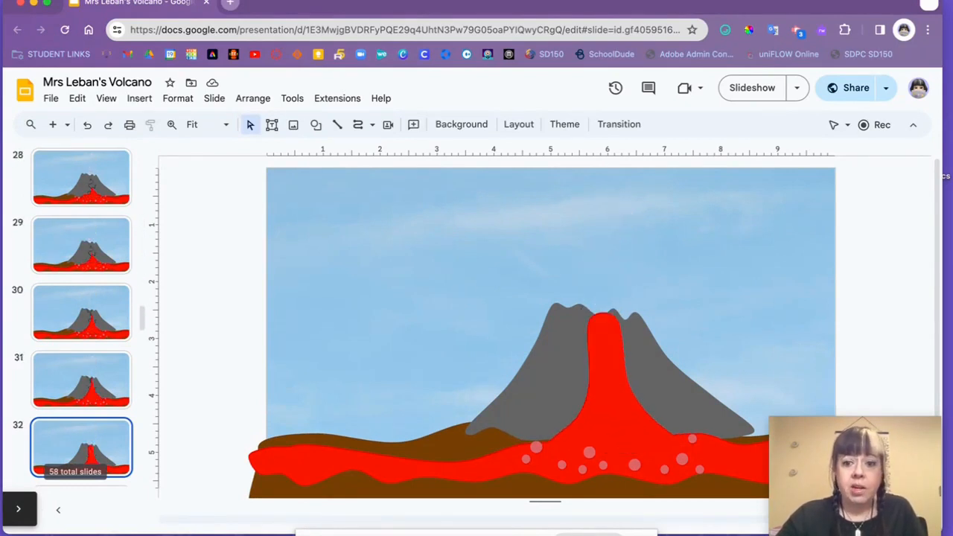
Step: Scroll down and back up through the slide filmstrip to flip the eruption slides
{"action": "scroll", "scroll_direction": "down", "scroll_amount": 3}
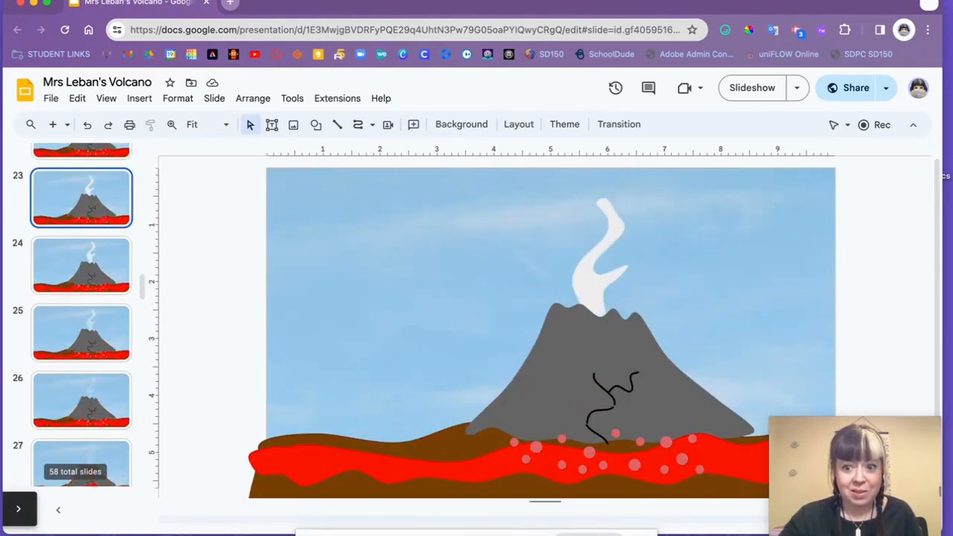
{"action": "scroll", "scroll_direction": "up", "scroll_amount": 3}
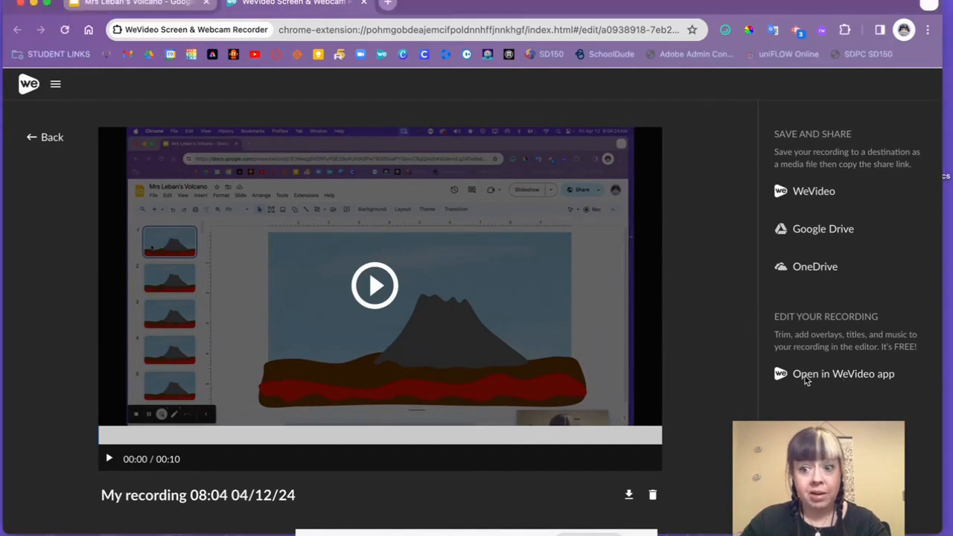
Step: Open the ten-second recording in the WeVideo app editor
{"action": "left_click", "coordinate": [842, 373]}
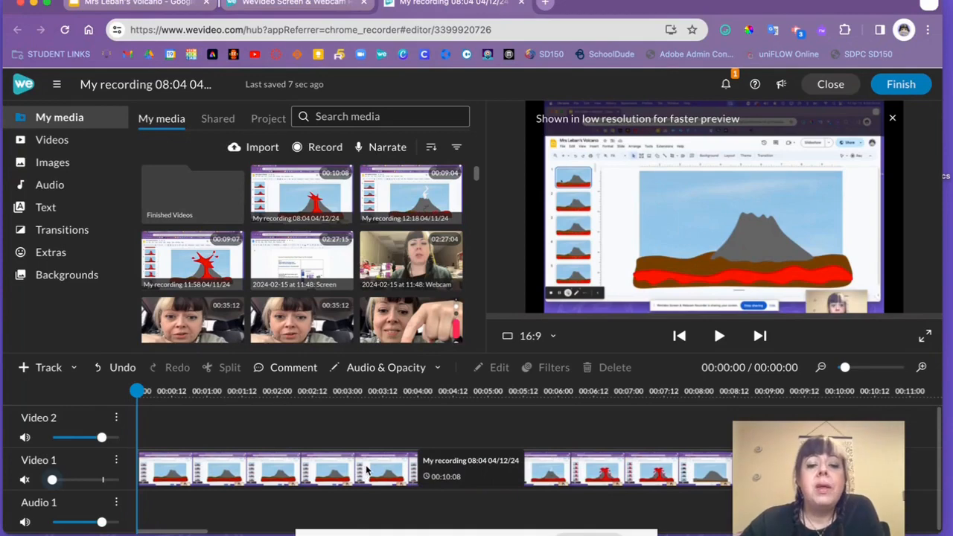
Step: Select the recording clip on the timeline and open Edit clip
{"action": "left_click", "coordinate": [364, 390]}
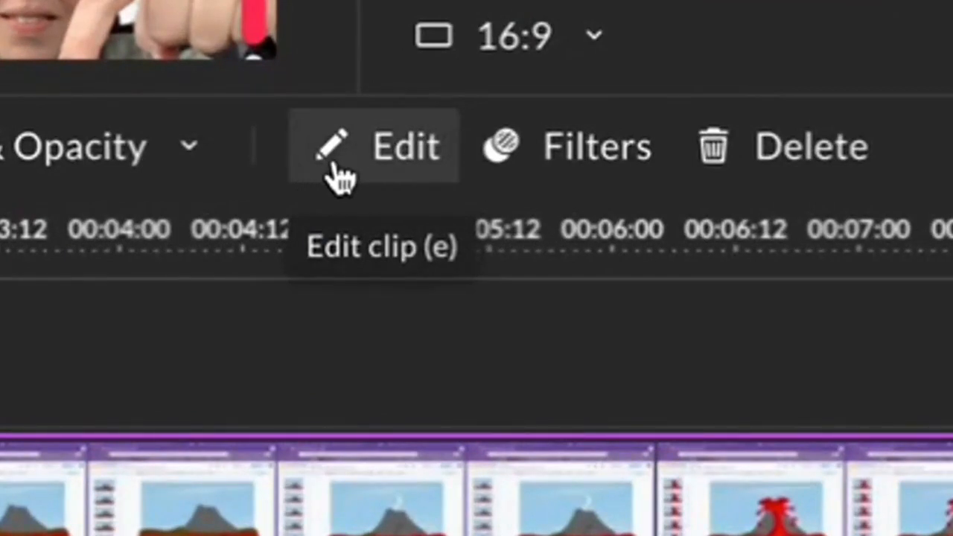
{"action": "left_click", "coordinate": [374, 145]}
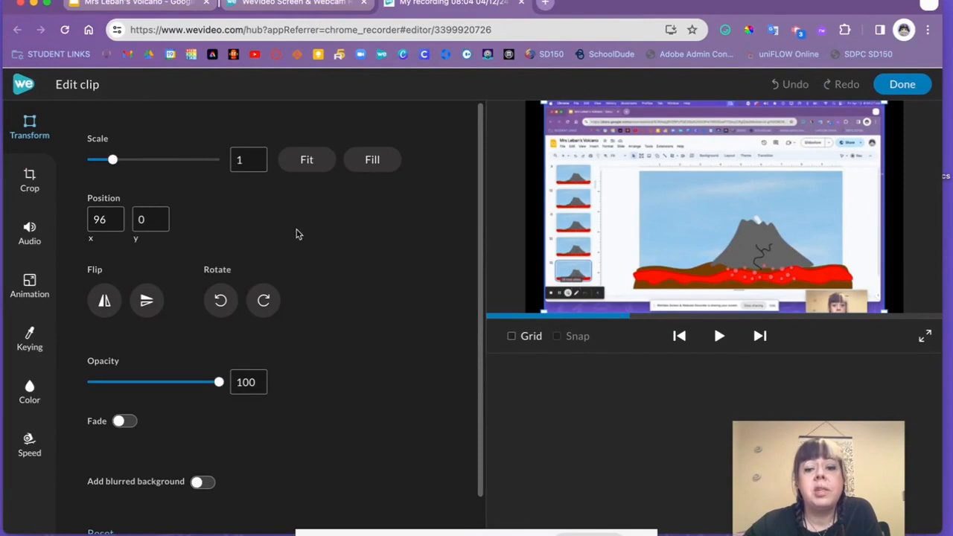
{"action": "mouse_move", "coordinate": [617, 181]}
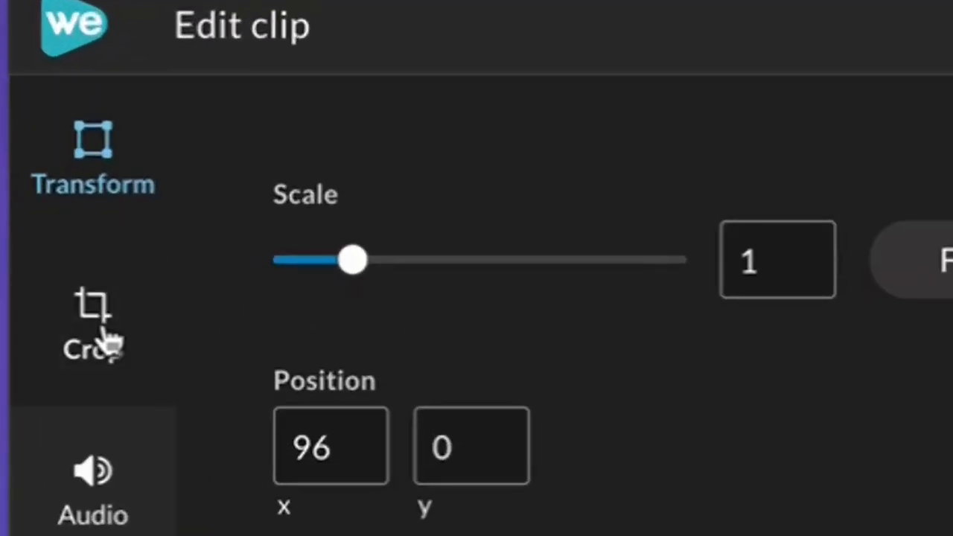
Step: Crop the left, right, top and bottom edges around the volcano drawing, then apply
{"action": "left_click", "coordinate": [93, 320]}
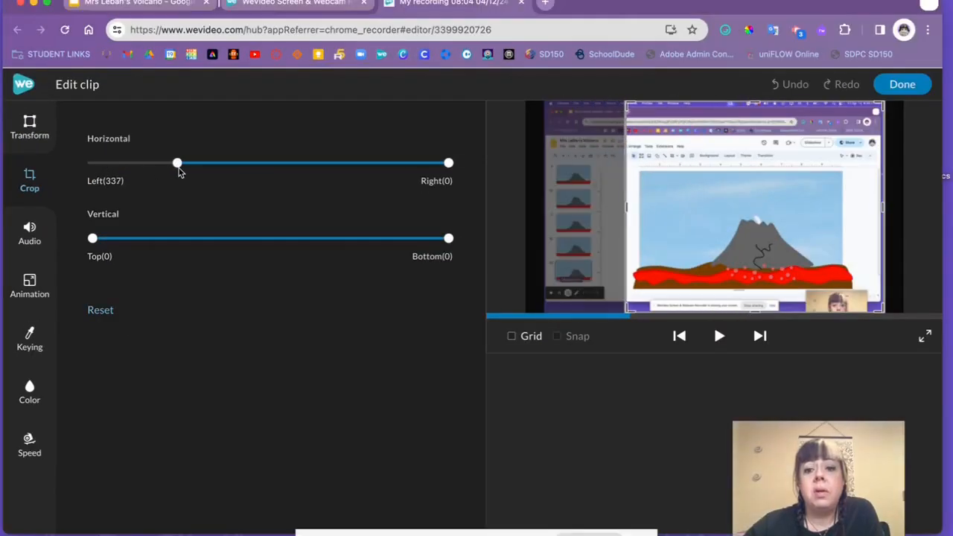
{"action": "left_click_drag", "start_coordinate": [177, 163], "coordinate": [192, 162]}
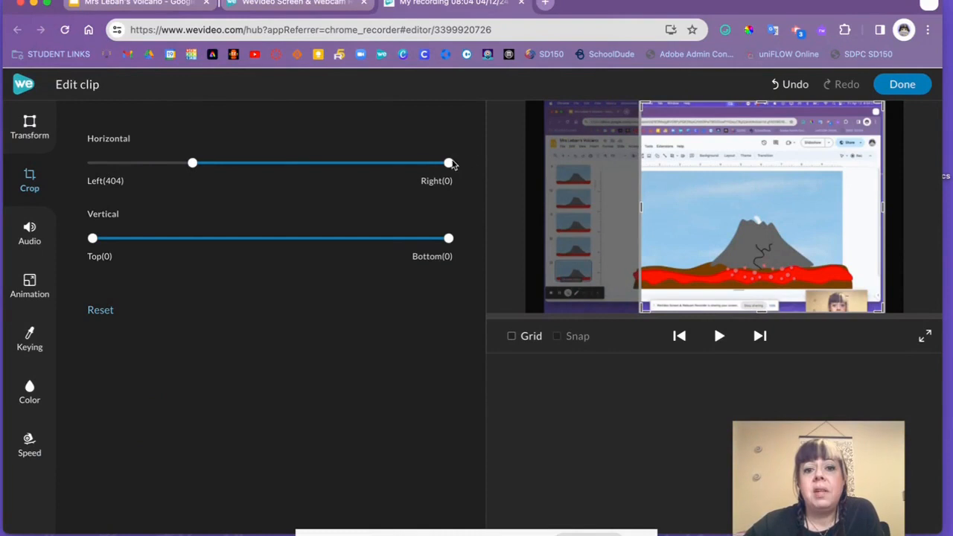
{"action": "left_click_drag", "start_coordinate": [448, 163], "coordinate": [405, 162]}
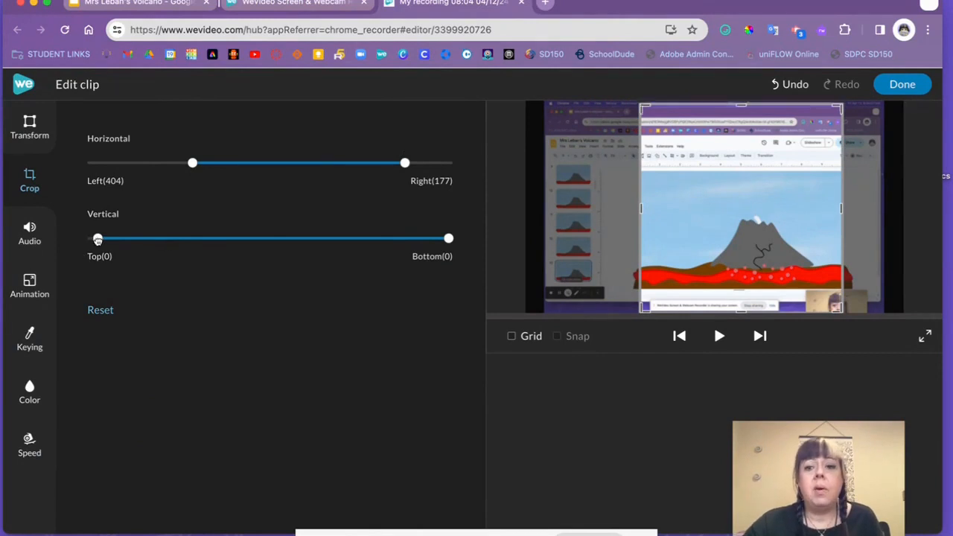
{"action": "left_click_drag", "start_coordinate": [97, 238], "coordinate": [208, 238]}
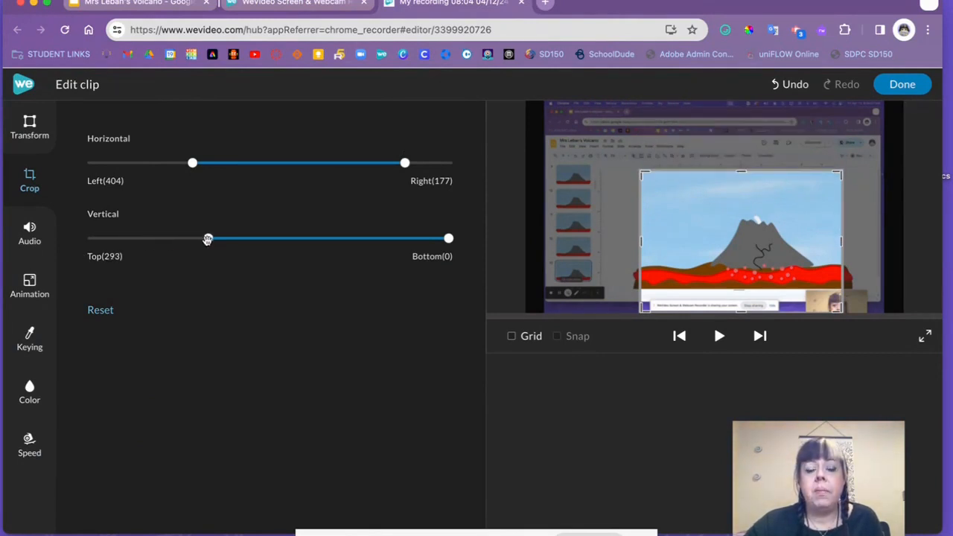
{"action": "left_click_drag", "start_coordinate": [449, 238], "coordinate": [429, 237]}
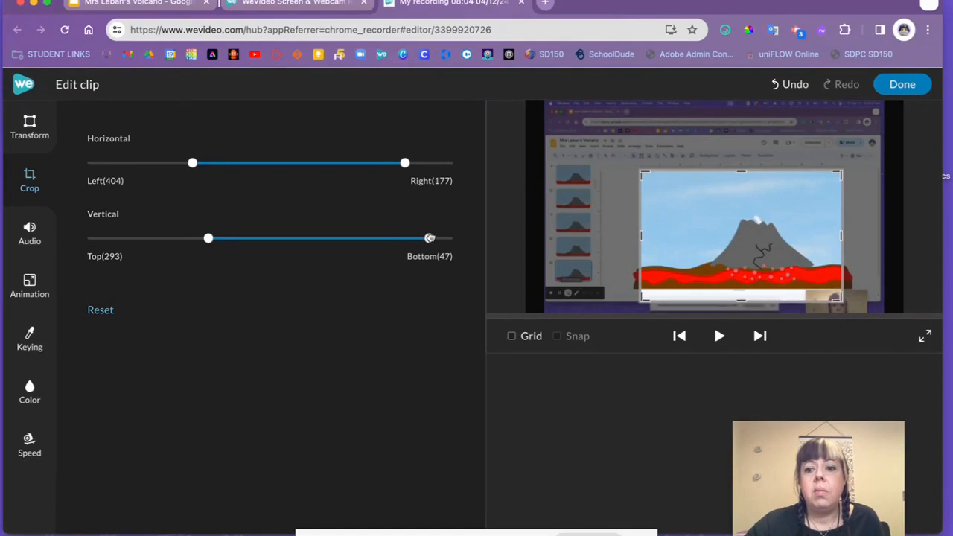
{"action": "left_click_drag", "start_coordinate": [429, 237], "coordinate": [407, 237]}
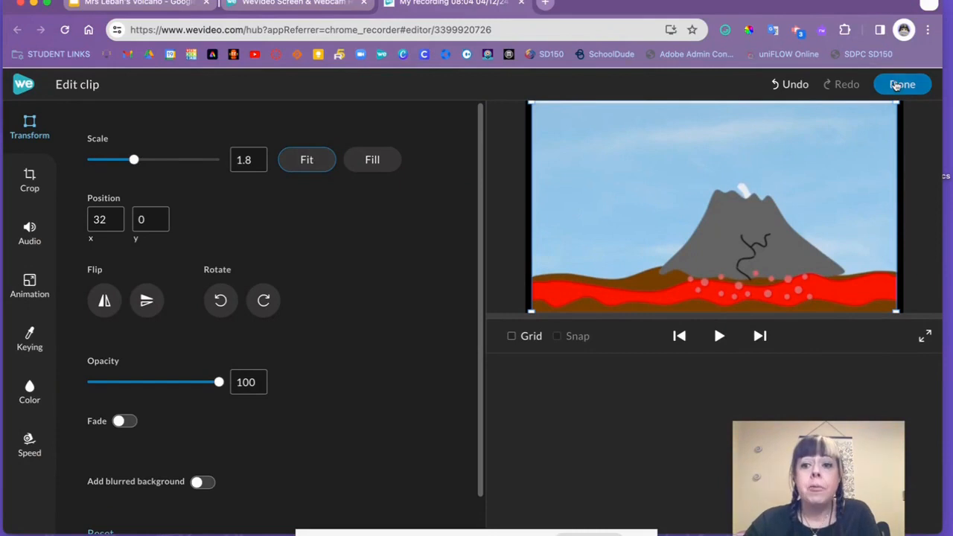
{"action": "left_click", "coordinate": [902, 84]}
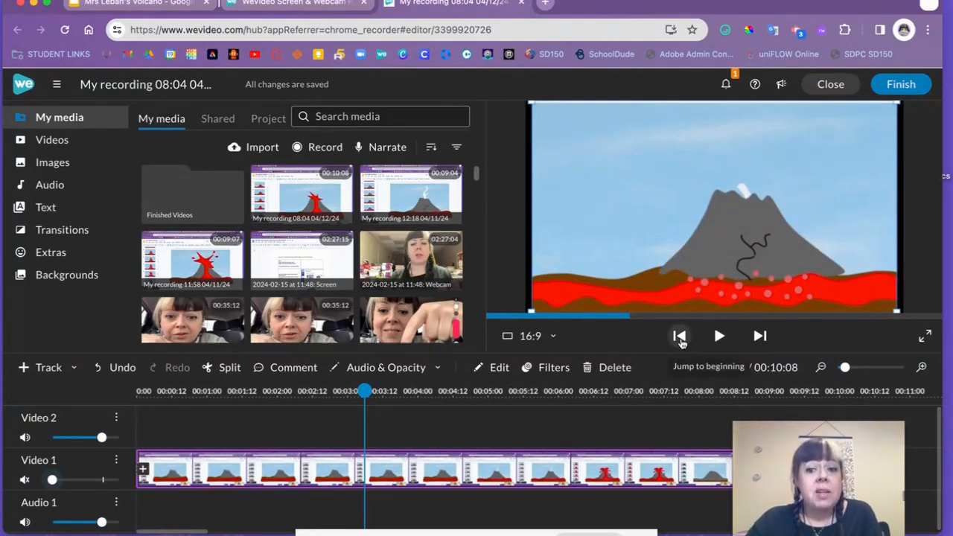
Step: Move the playhead to about six seconds, where the eruption finishes
{"action": "left_click", "coordinate": [678, 335]}
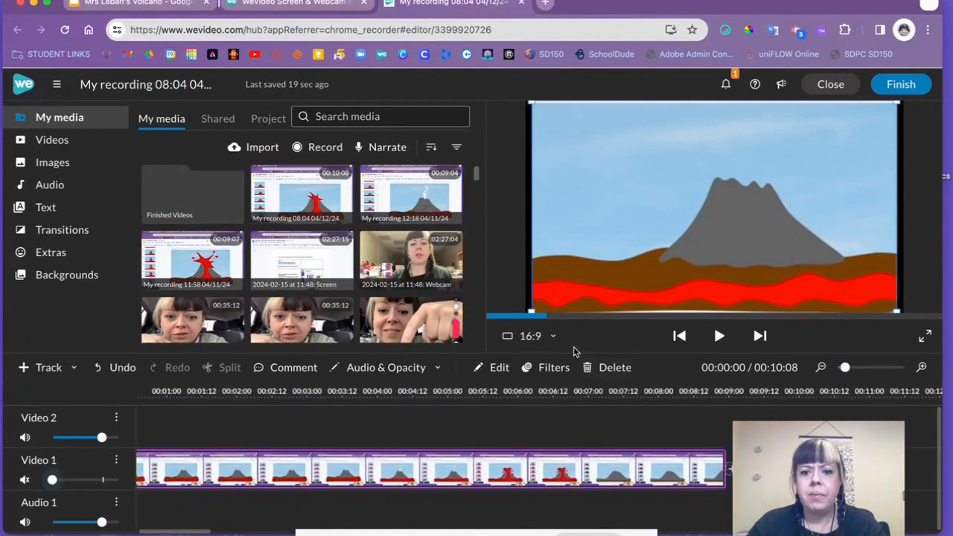
{"action": "left_click", "coordinate": [548, 391]}
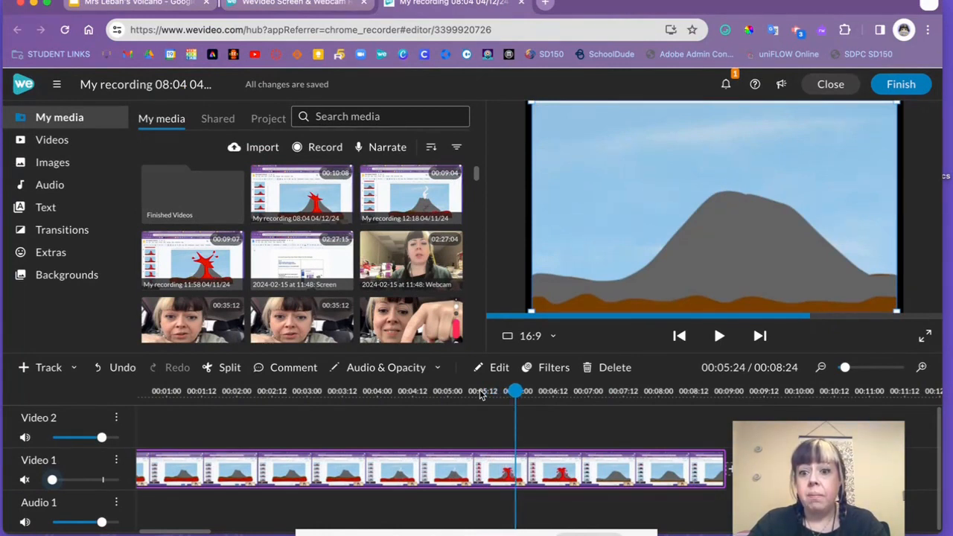
{"action": "left_click", "coordinate": [583, 391]}
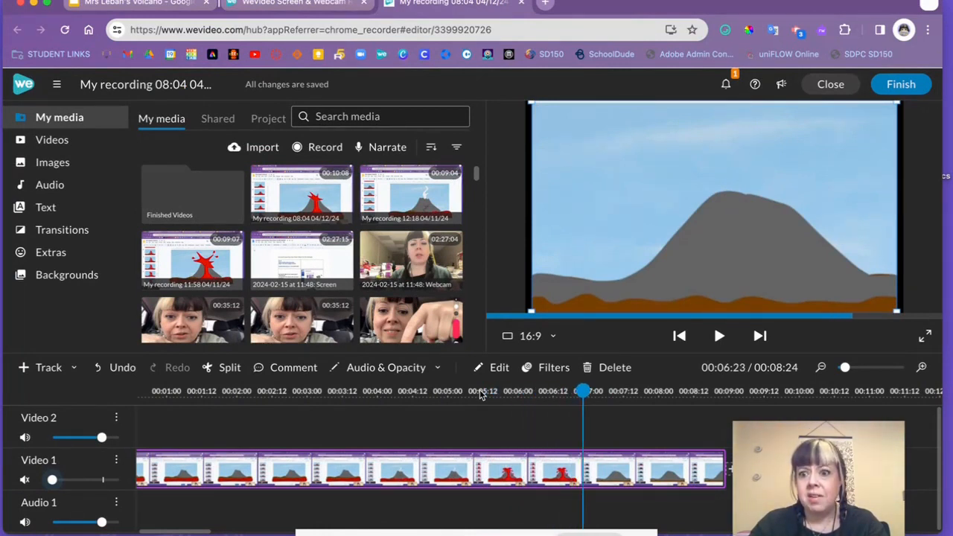
{"action": "left_click", "coordinate": [554, 390]}
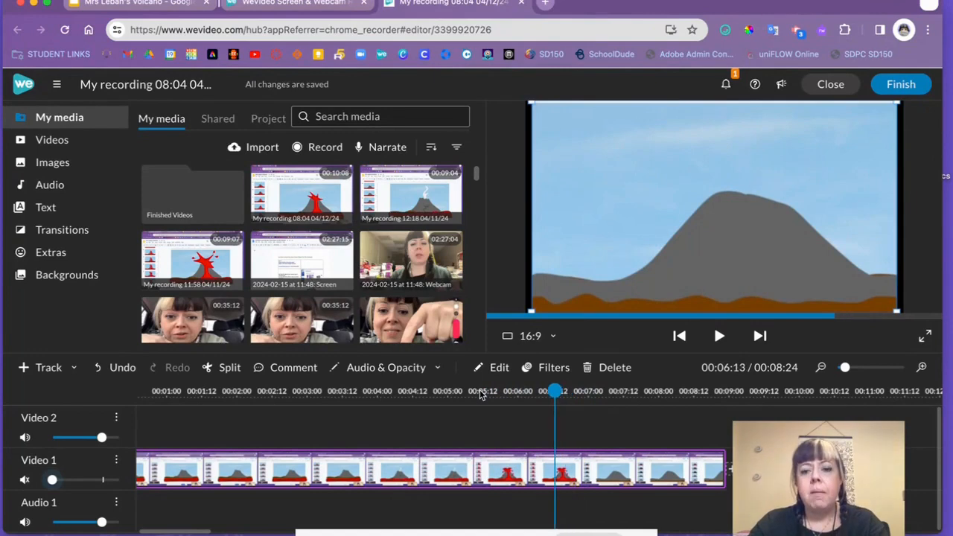
{"action": "left_click_drag", "start_coordinate": [555, 390], "coordinate": [488, 390]}
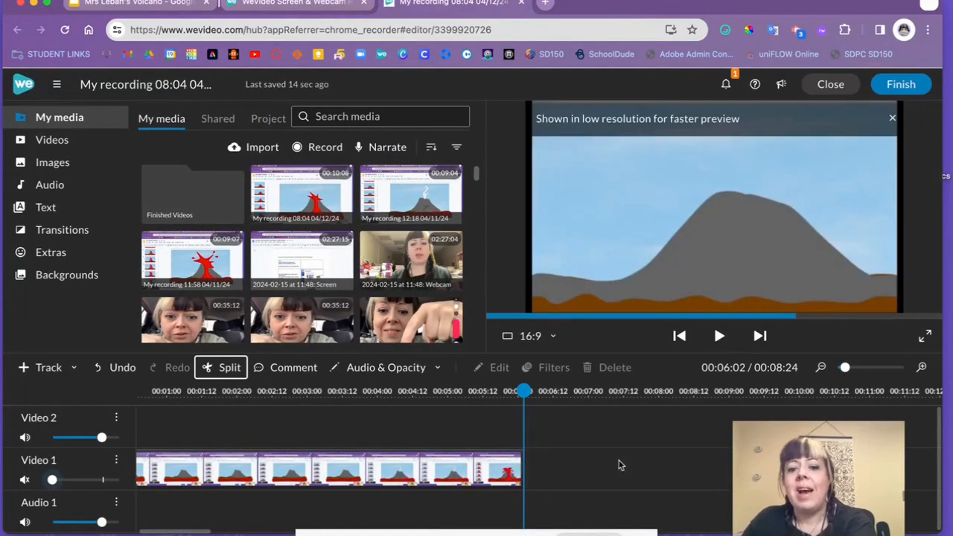
Step: Play and pause a preview of the trimmed volcano clip
{"action": "left_click", "coordinate": [719, 336]}
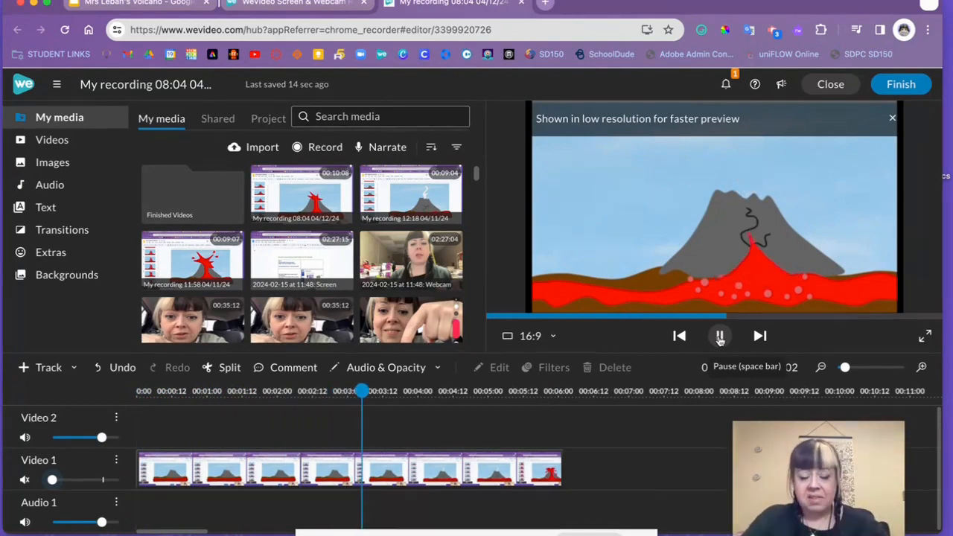
{"action": "left_click", "coordinate": [719, 336]}
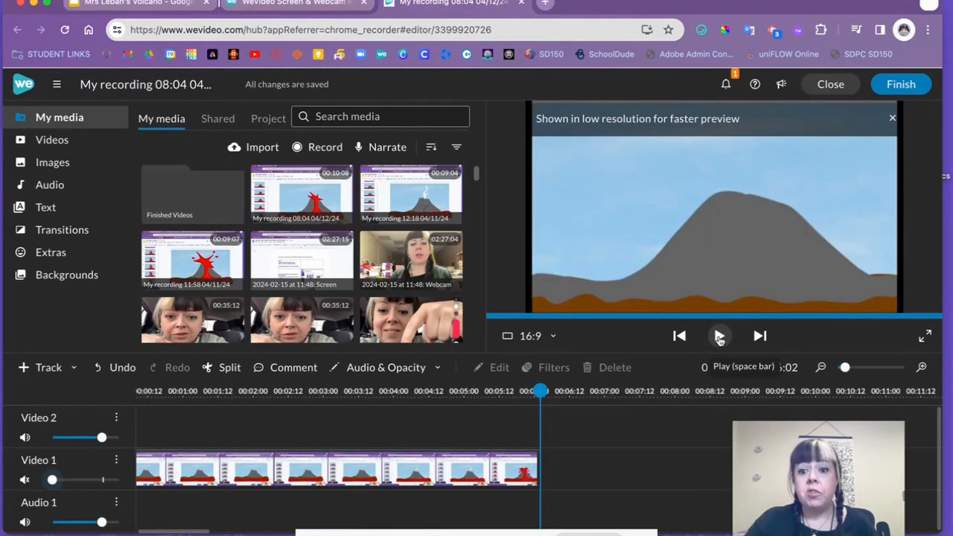
{"action": "left_click", "coordinate": [900, 83]}
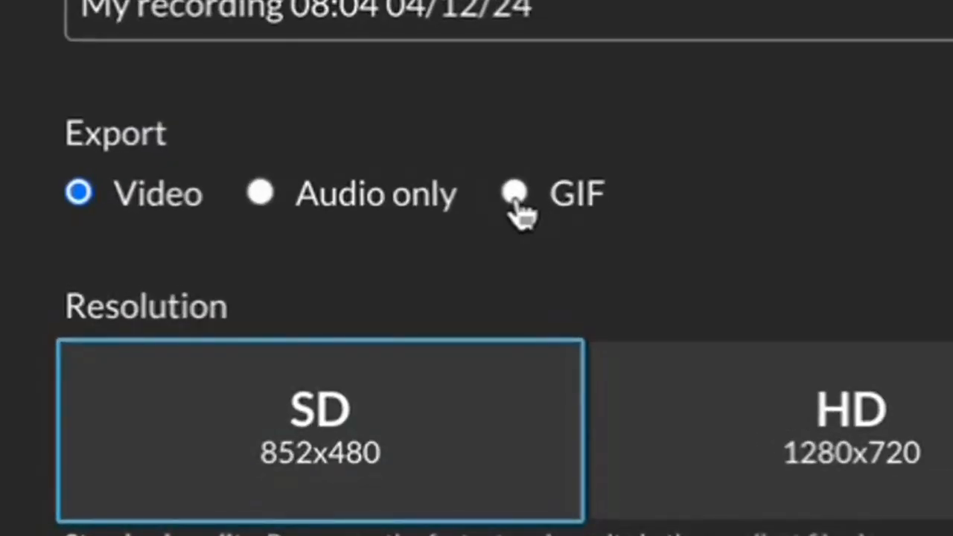
Step: Export the clip as a medium-resolution GIF titled 'Mrs Leban Volcano'
{"action": "left_click", "coordinate": [516, 192]}
{"action": "type", "text": "Mr"}
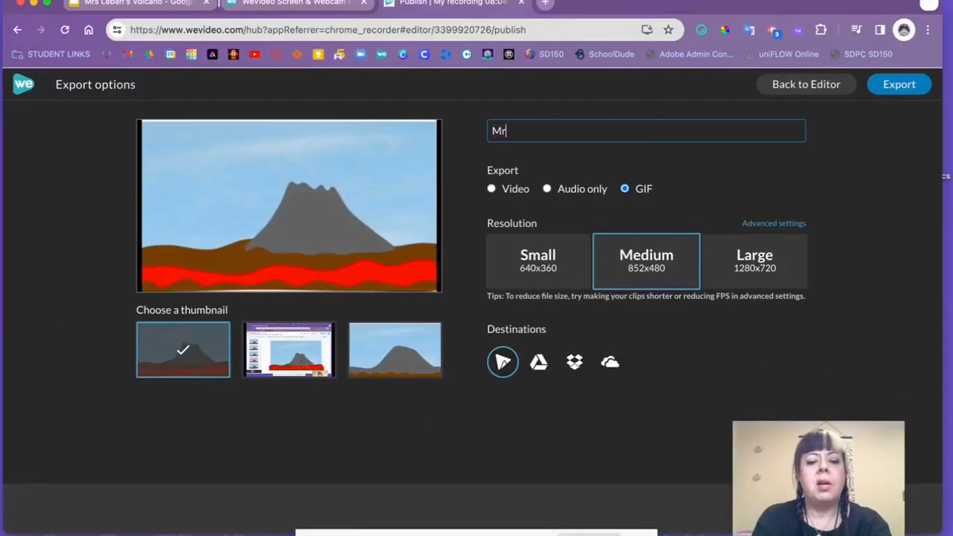
{"action": "type", "text": "s Leban"}
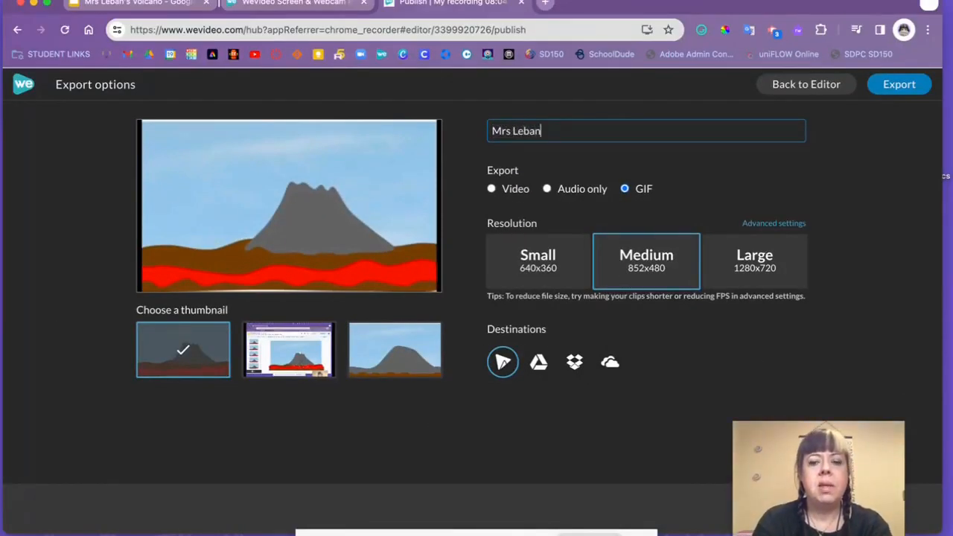
{"action": "type", "text": "Volcano"}
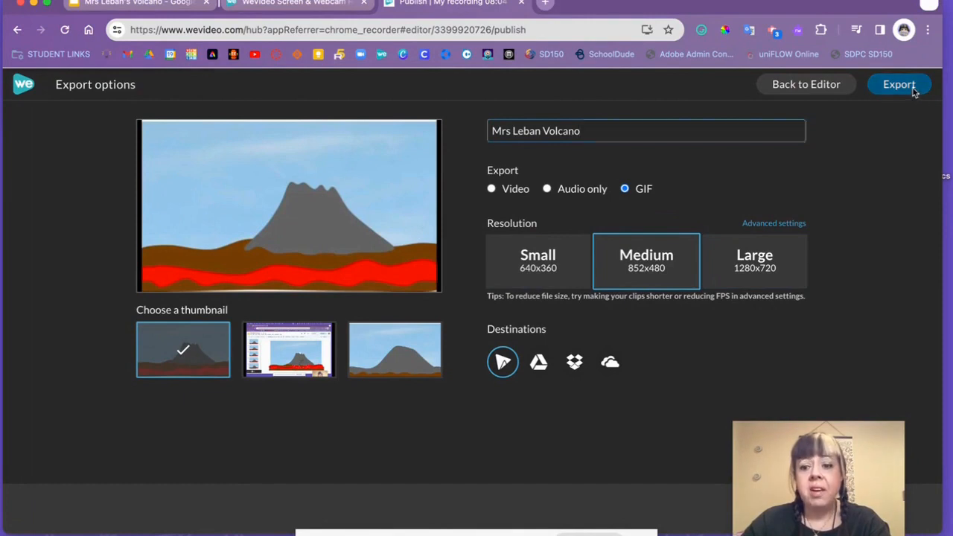
{"action": "left_click", "coordinate": [898, 84]}
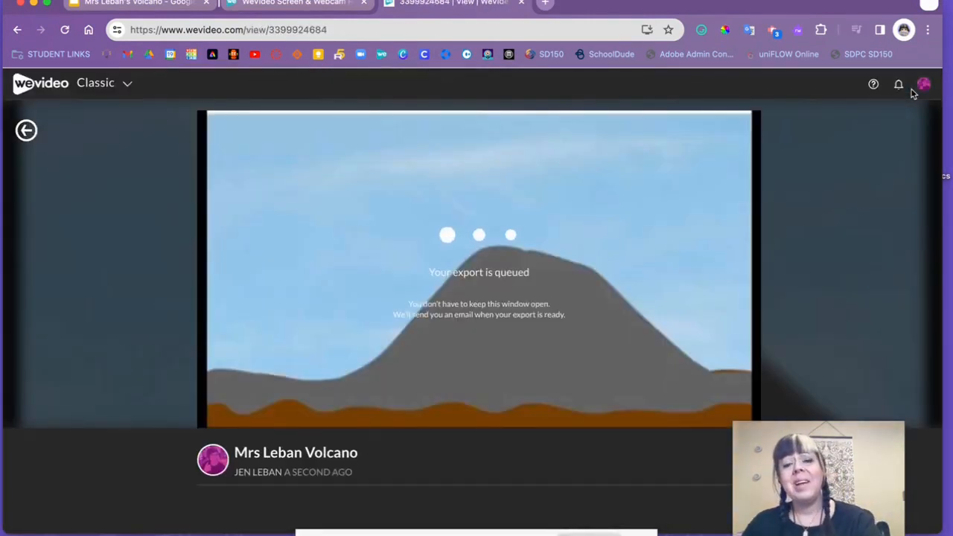